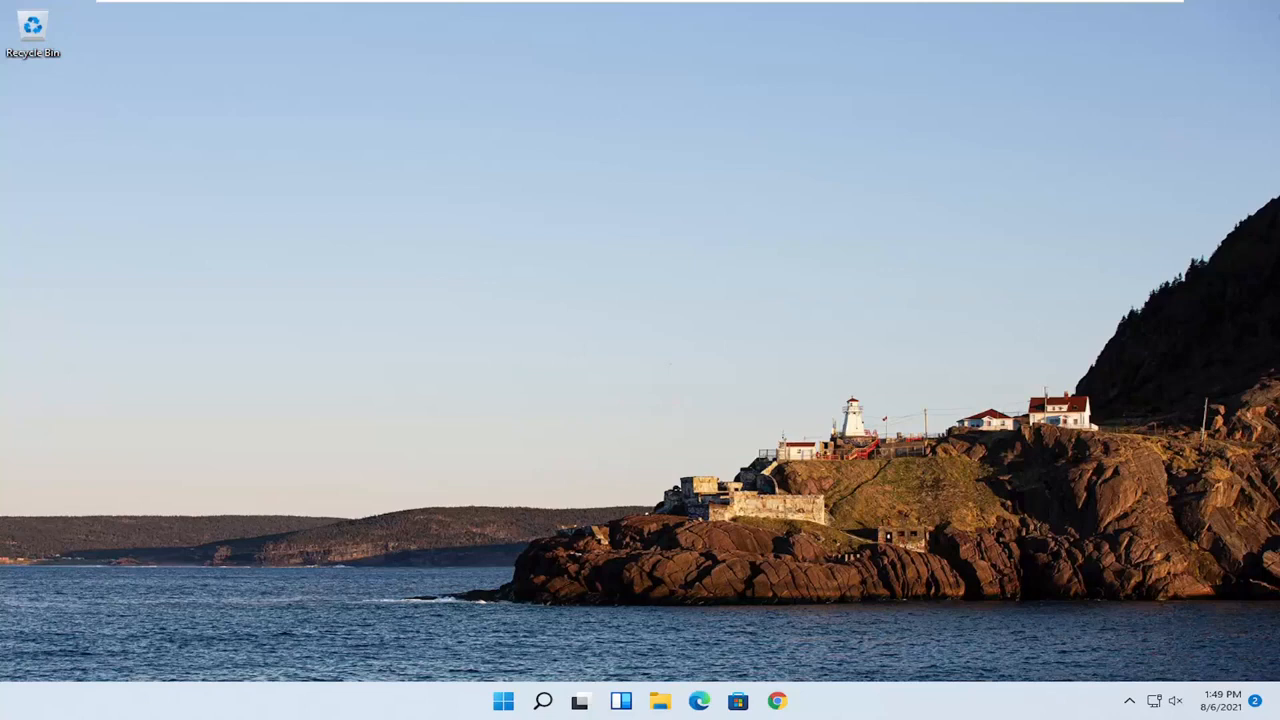
pyautogui.moveTo(621, 641)
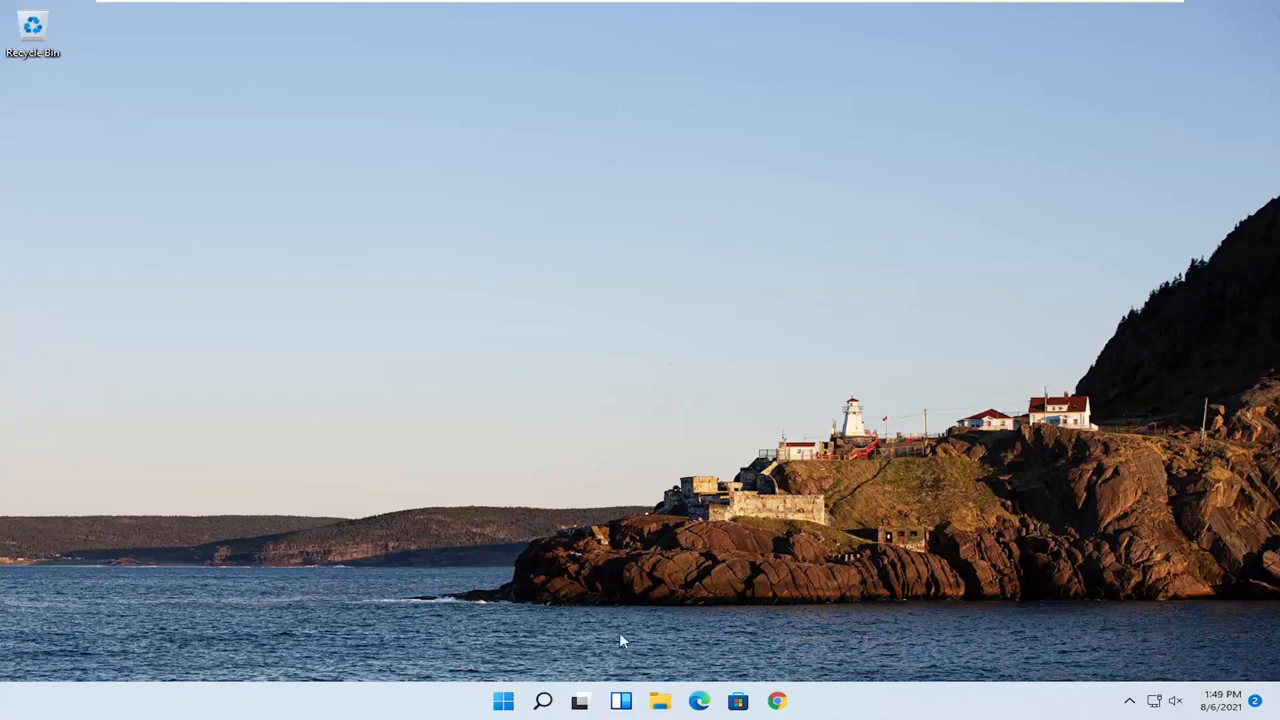
pyautogui.moveTo(503, 700)
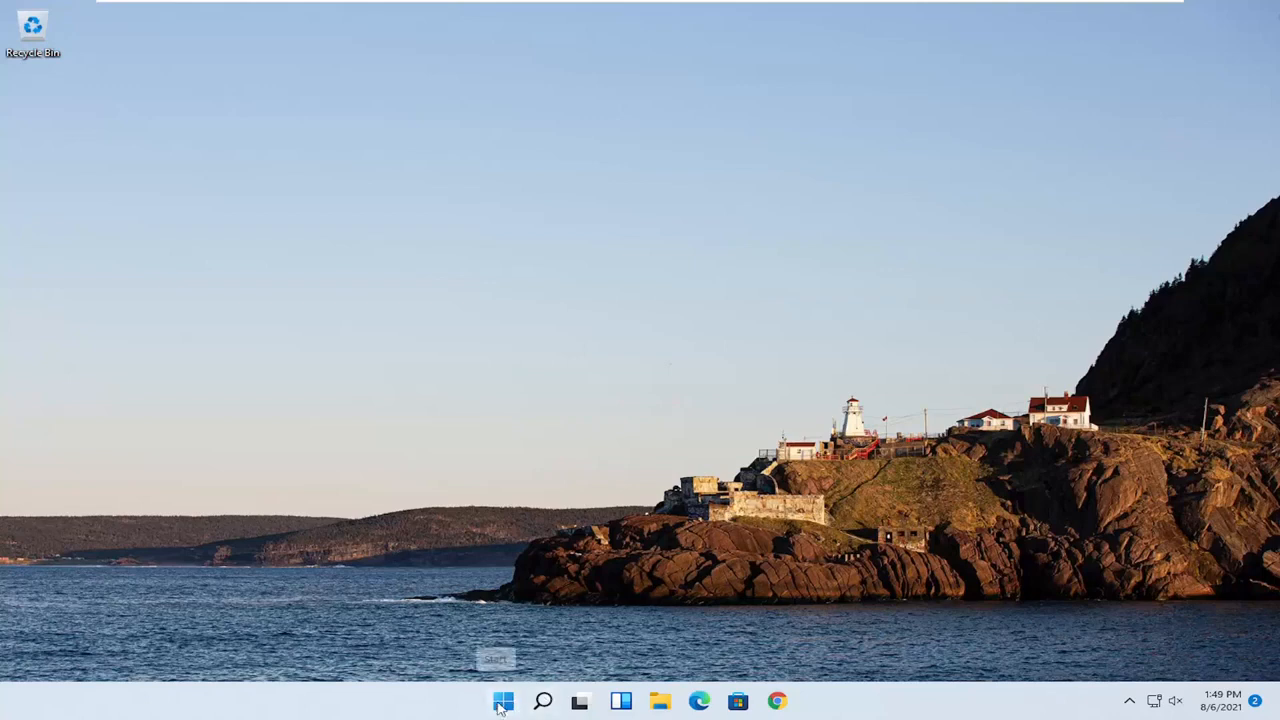
# Launch Task Manager from the Start button's quick link menu.
pyautogui.rightClick(503, 700)
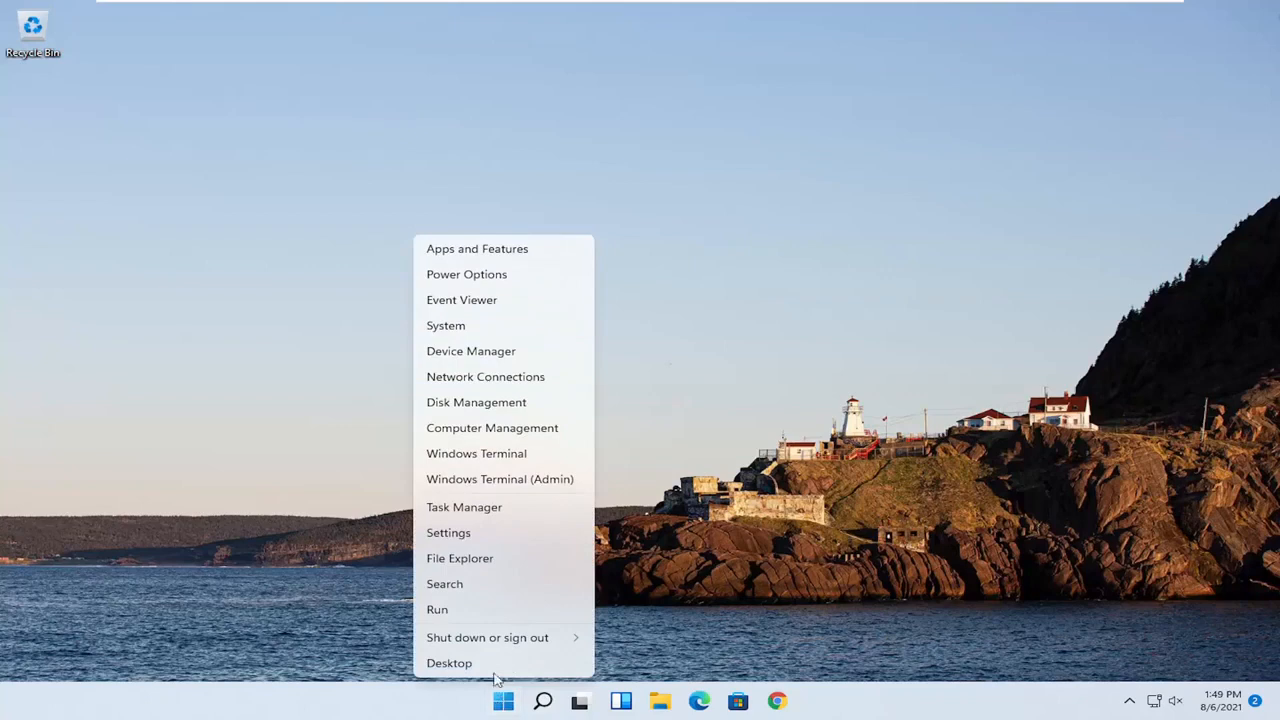
pyautogui.moveTo(437, 609)
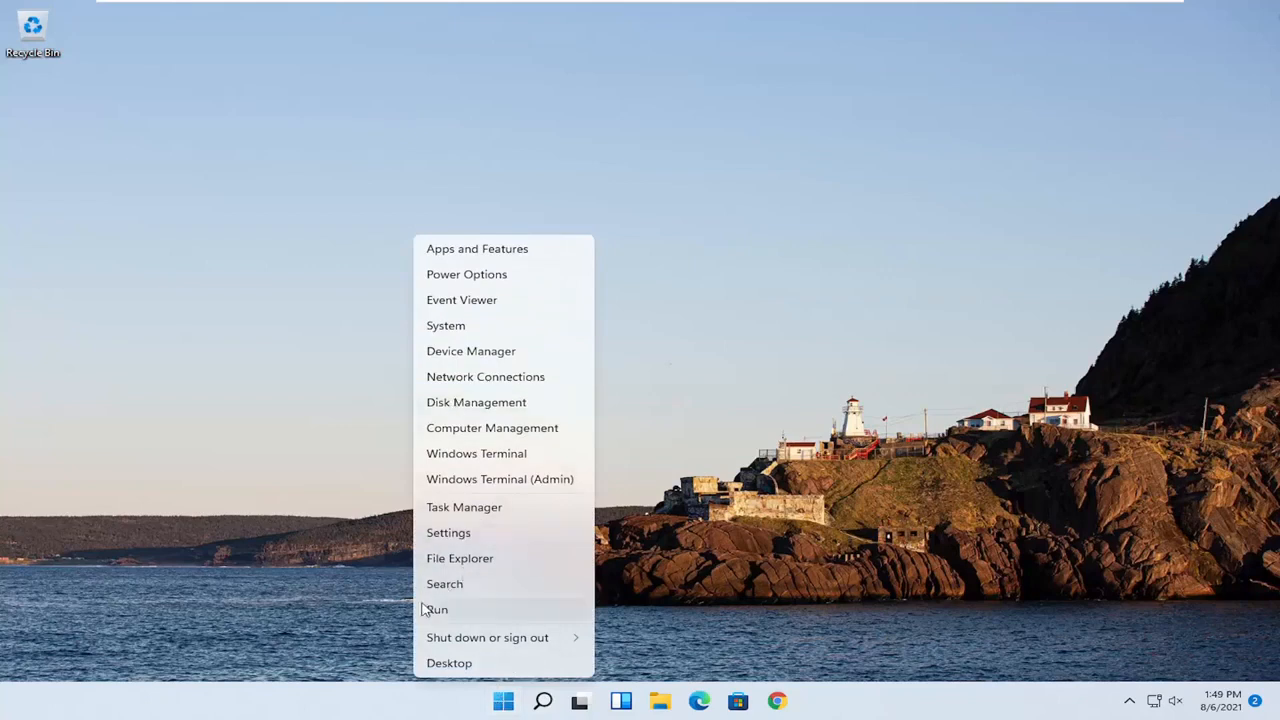
pyautogui.click(464, 507)
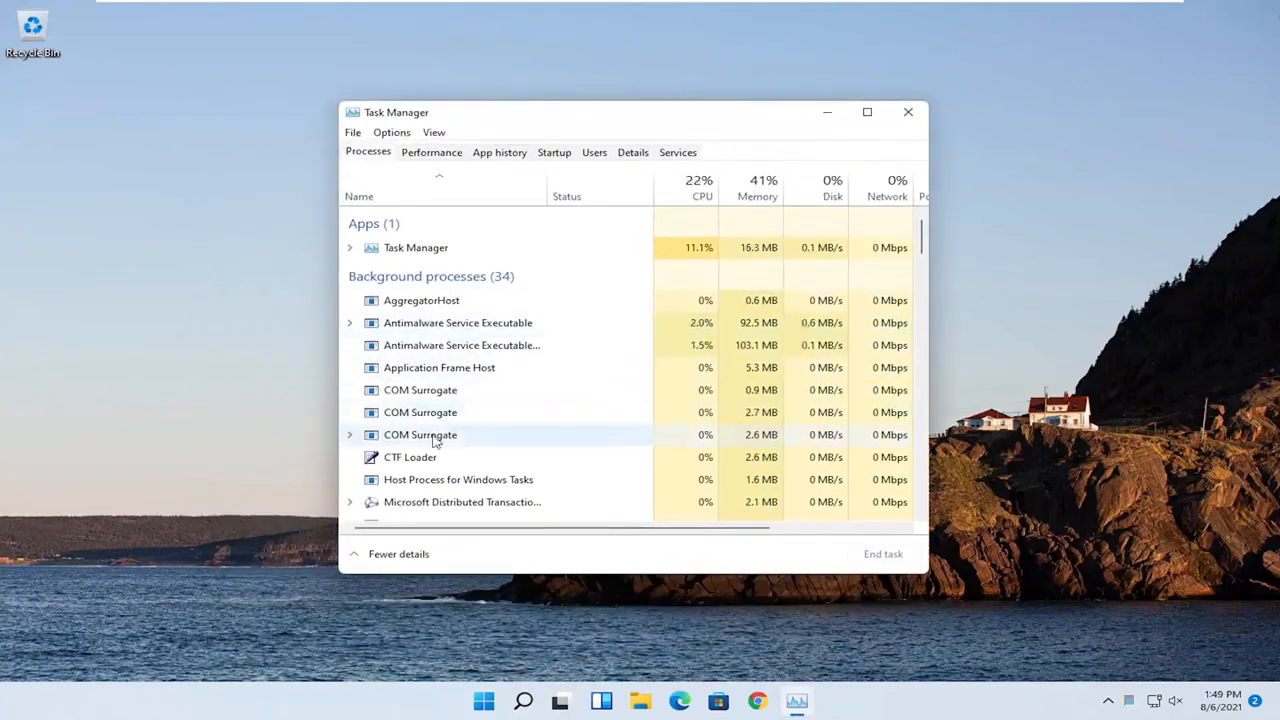
# Scroll the Processes list down to Windows Explorer and bring up its actions menu.
pyautogui.scroll(-3)
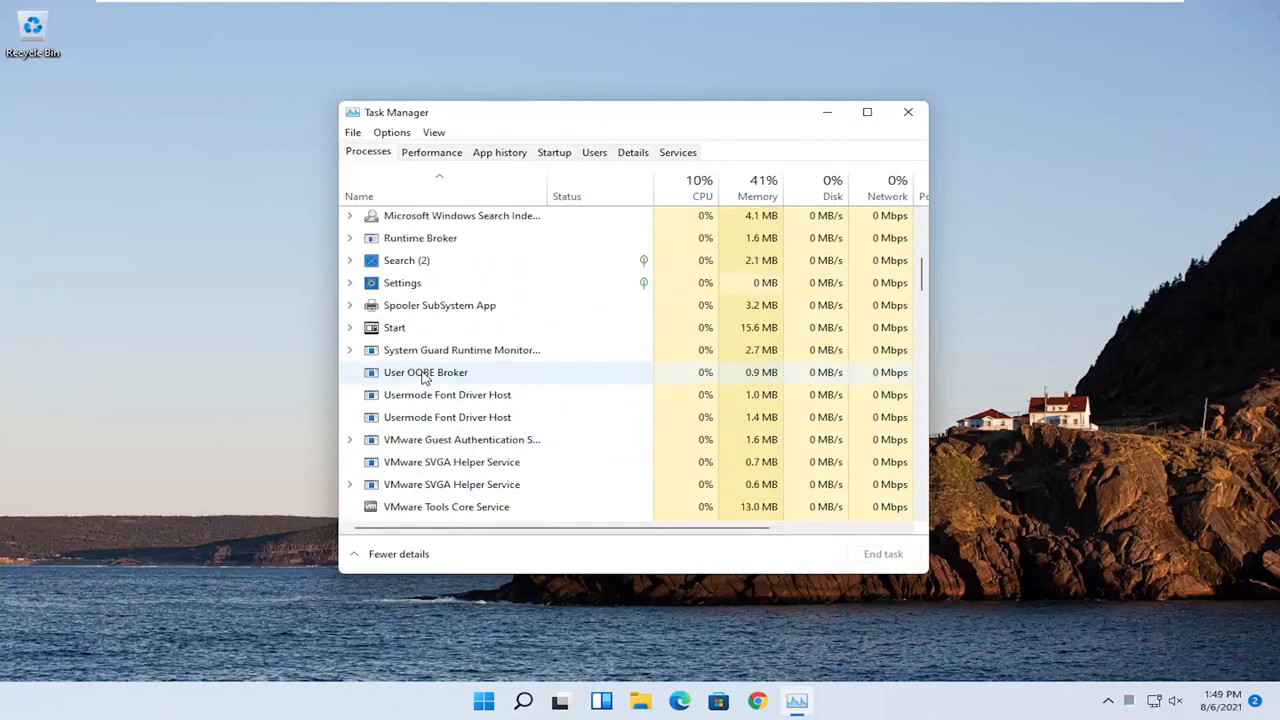
pyautogui.scroll(3)
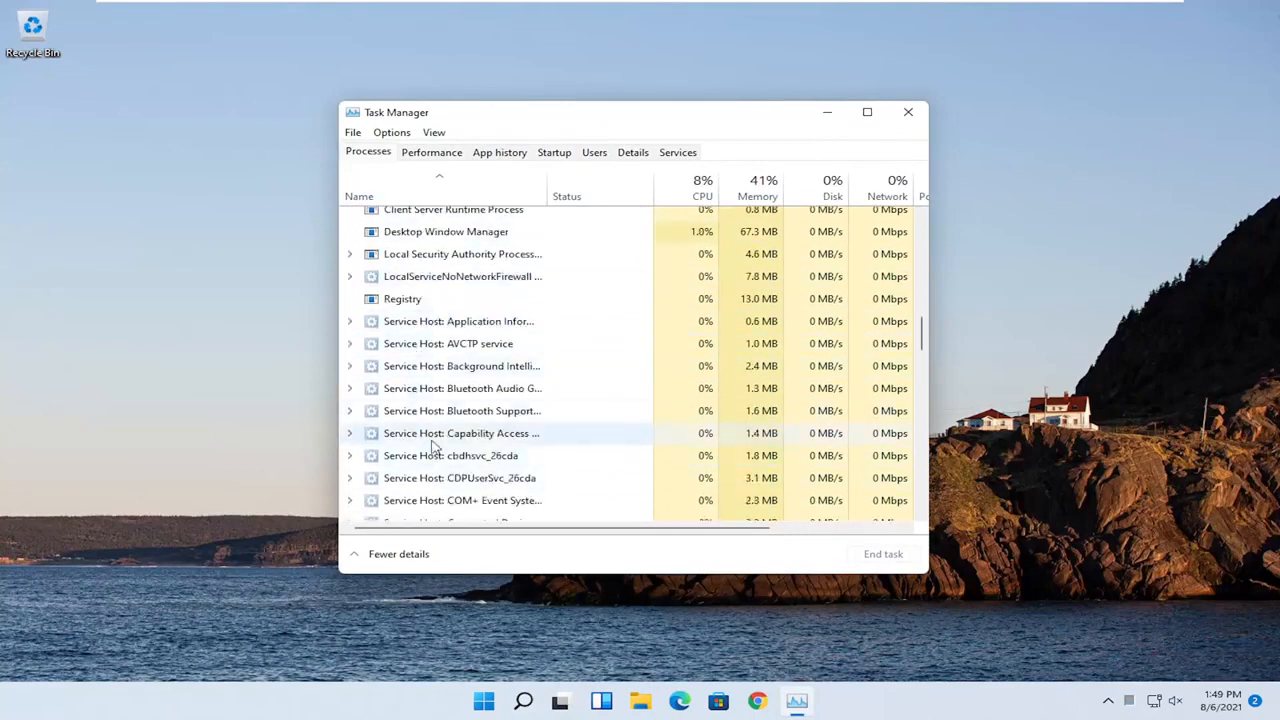
pyautogui.scroll(-3)
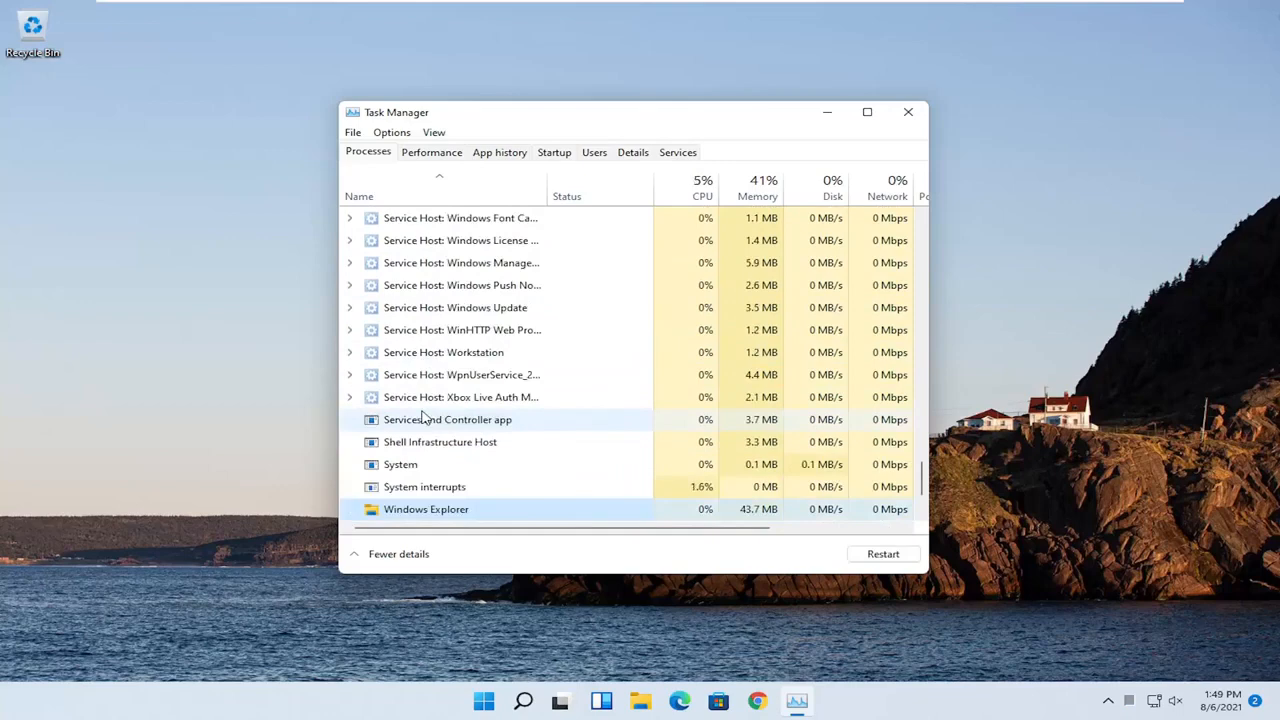
pyautogui.scroll(-3)
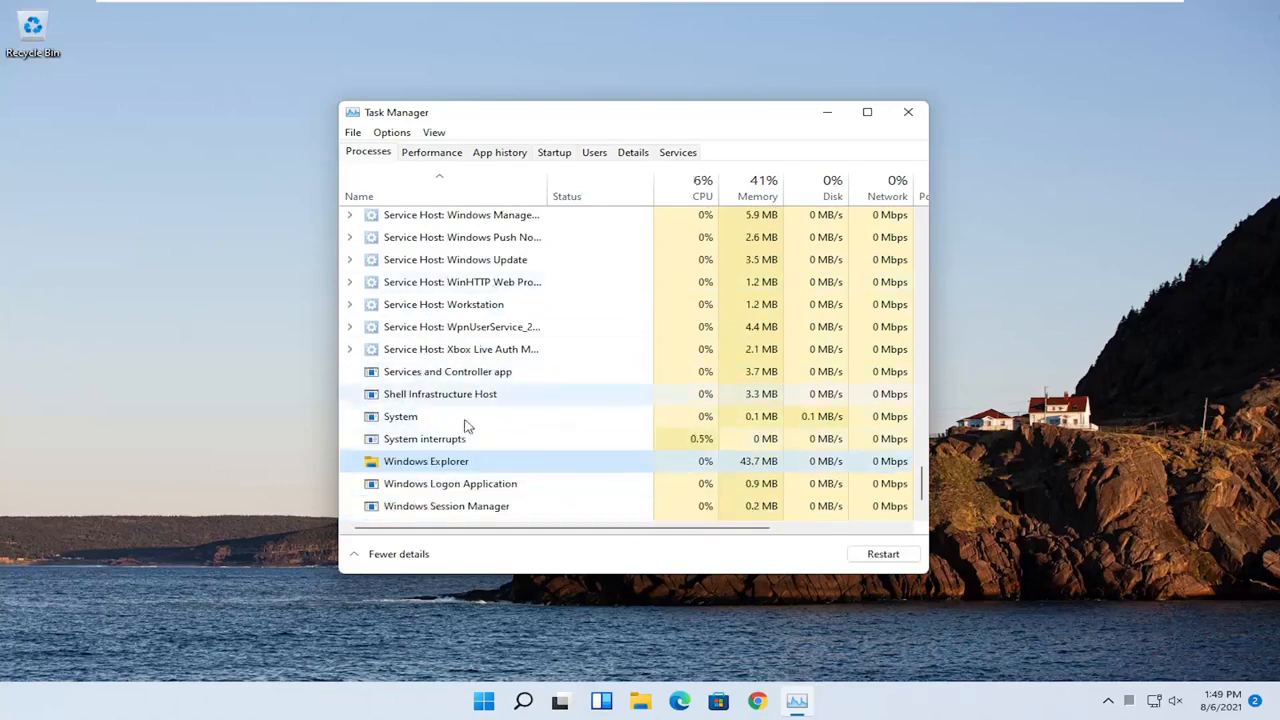
pyautogui.rightClick(425, 461)
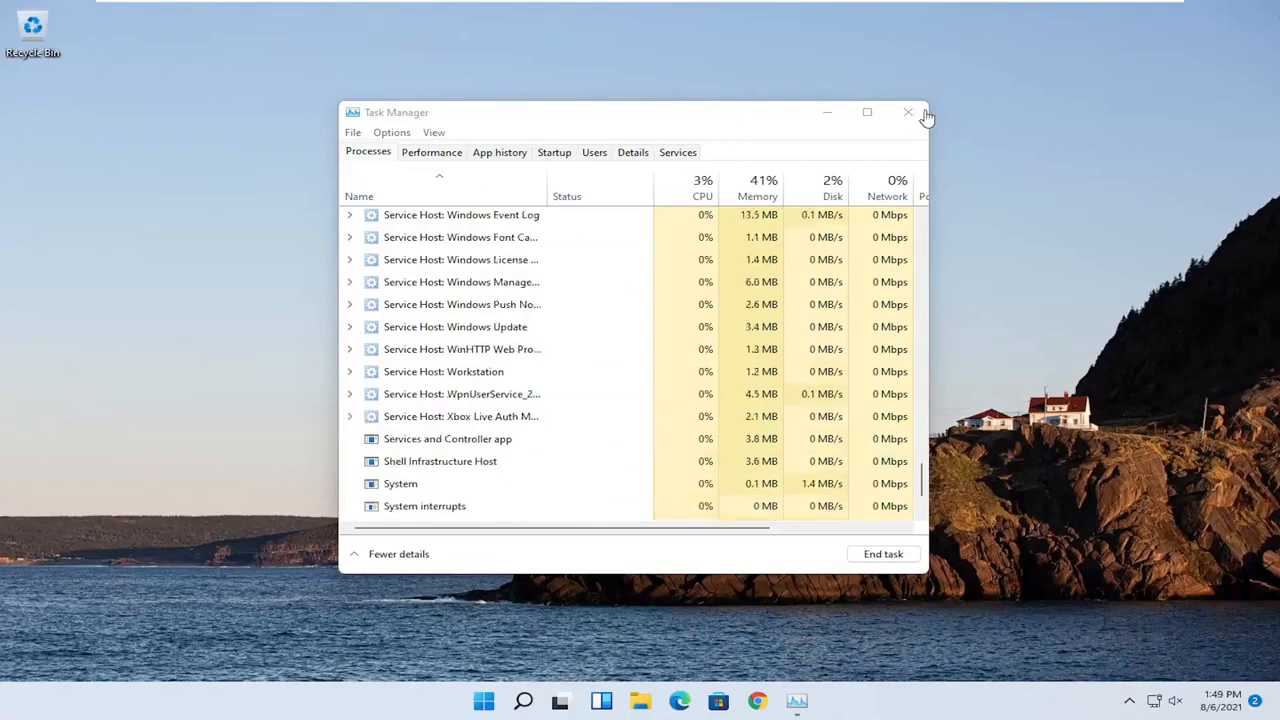
pyautogui.moveTo(909, 112)
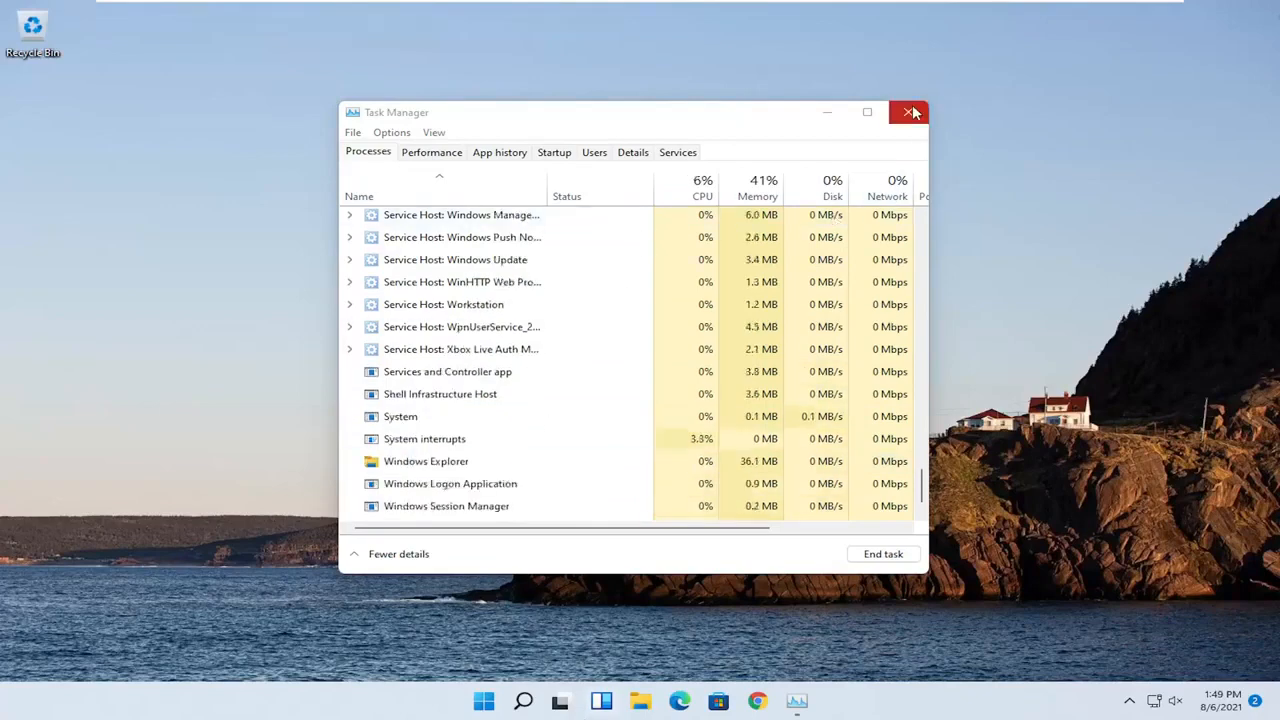
# Search for 'cmd' and run Command Prompt as administrator.
pyautogui.click(542, 700)
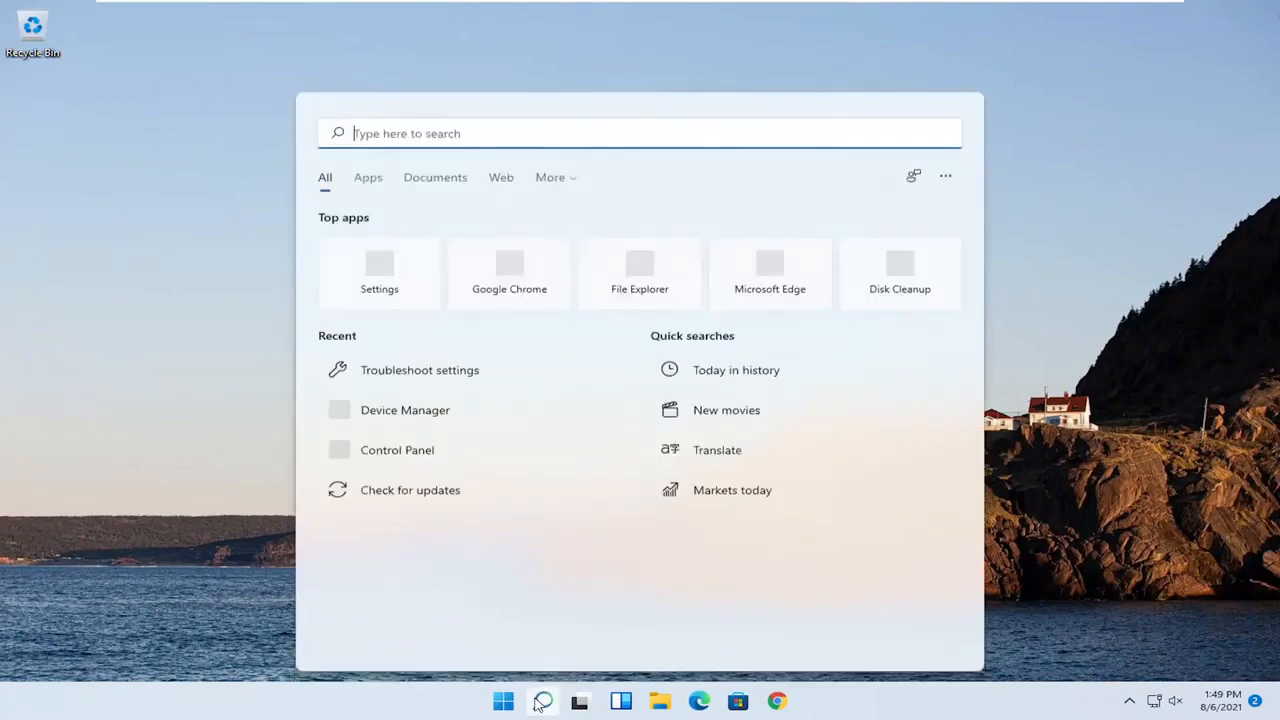
pyautogui.write('cmd')
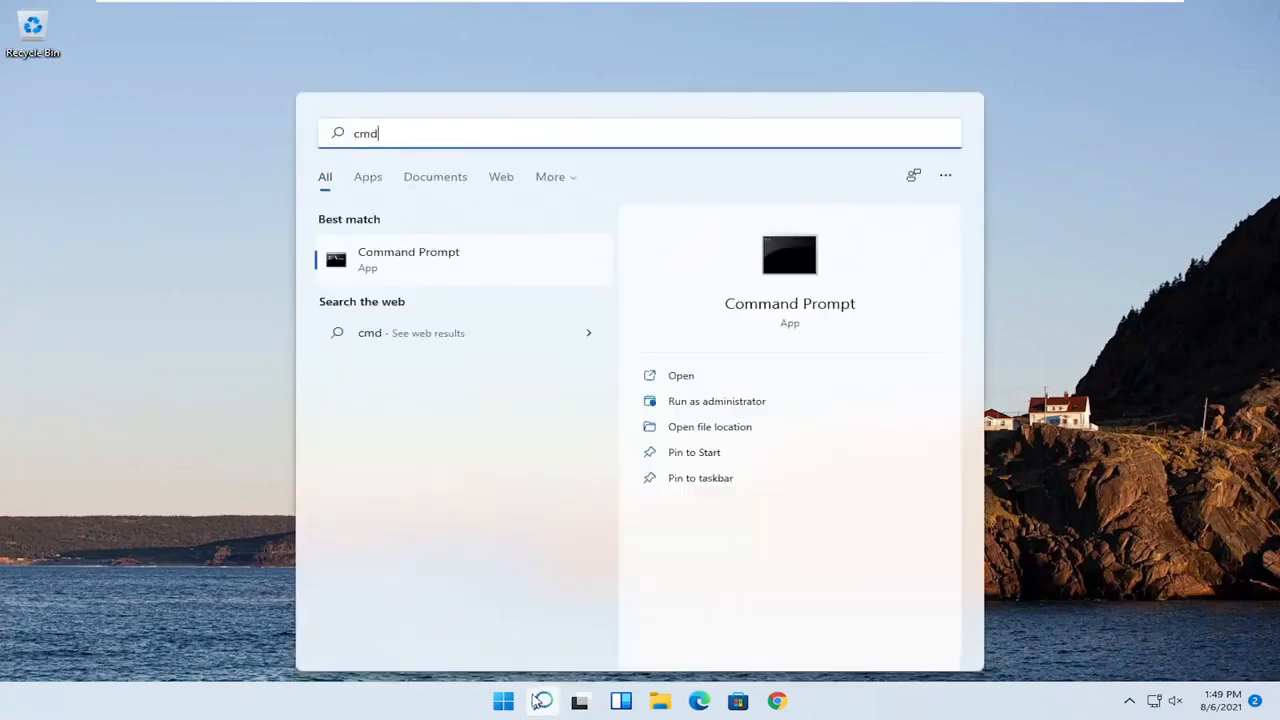
pyautogui.moveTo(455, 260)
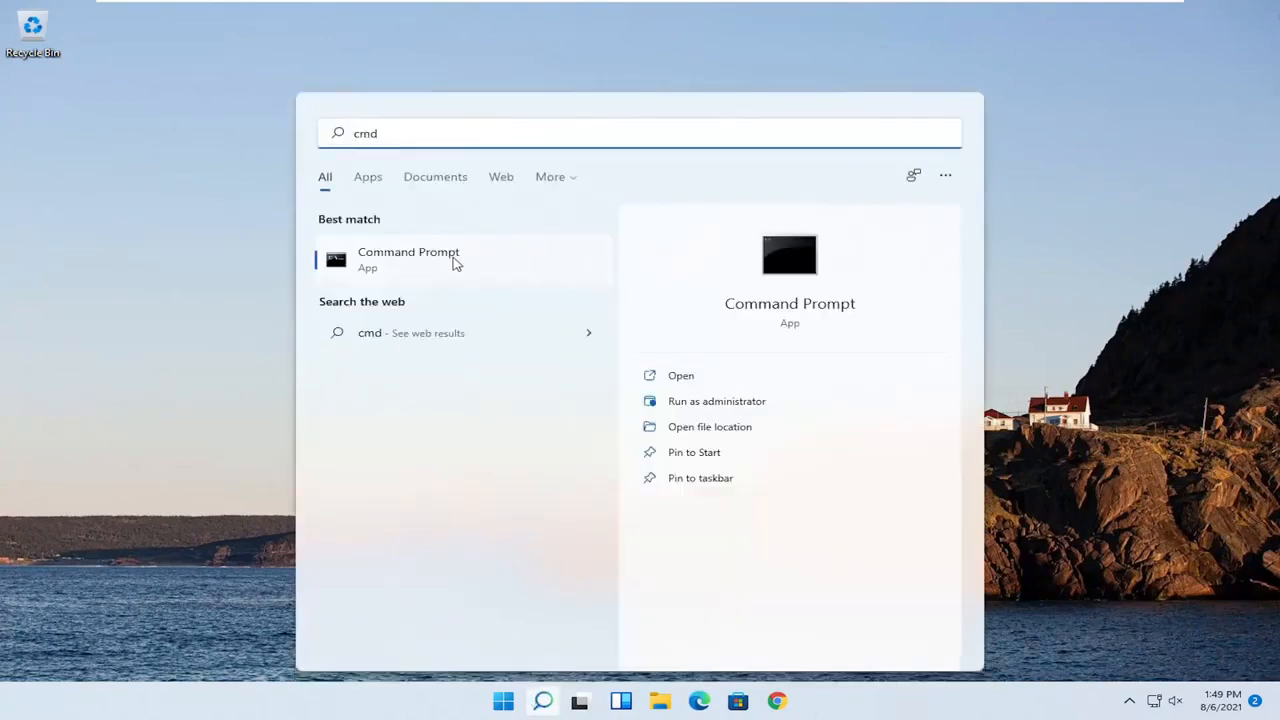
pyautogui.rightClick(408, 258)
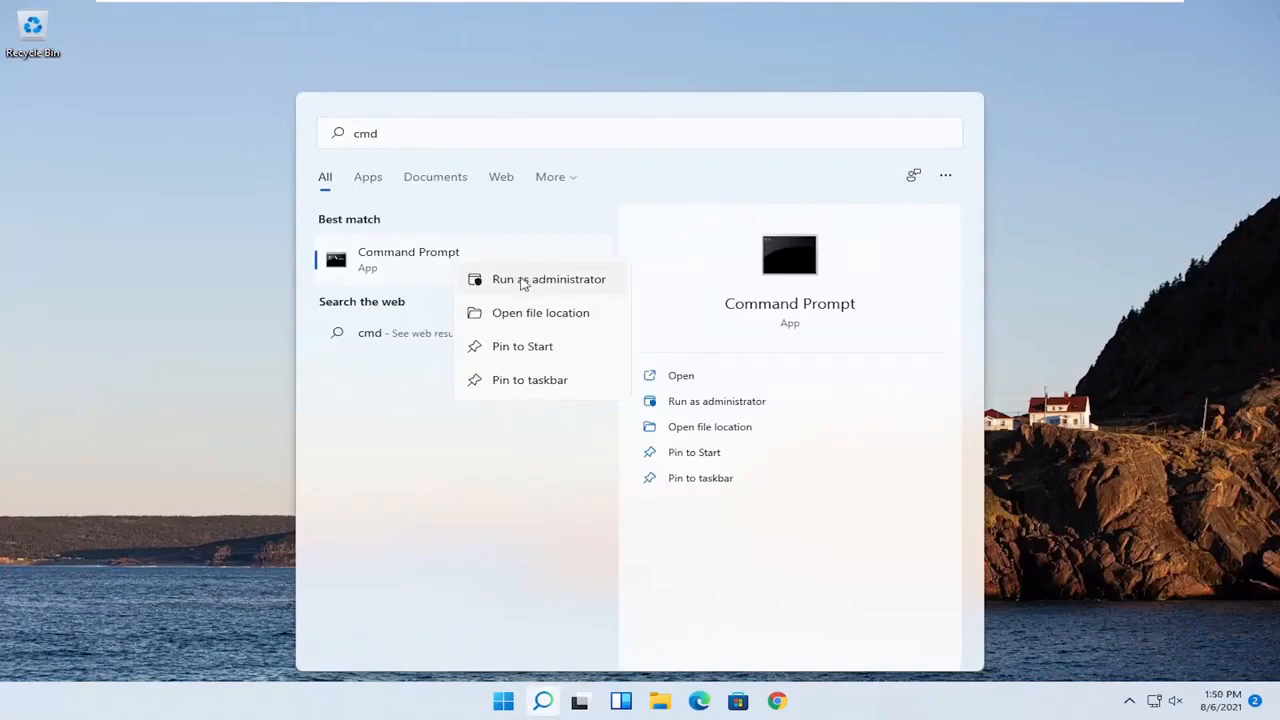
pyautogui.click(548, 279)
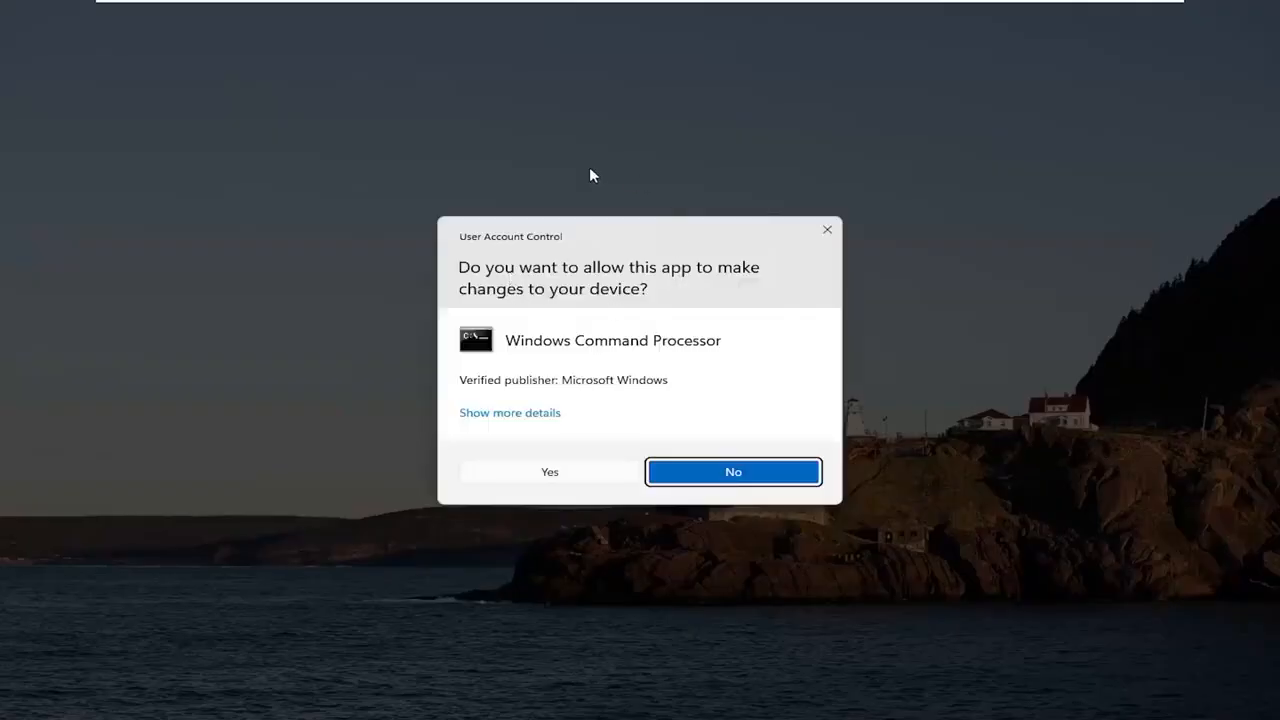
# Approve the UAC prompt and enter 'sfc /scannow' in the admin Command Prompt.
pyautogui.click(732, 471)
pyautogui.write('sf')
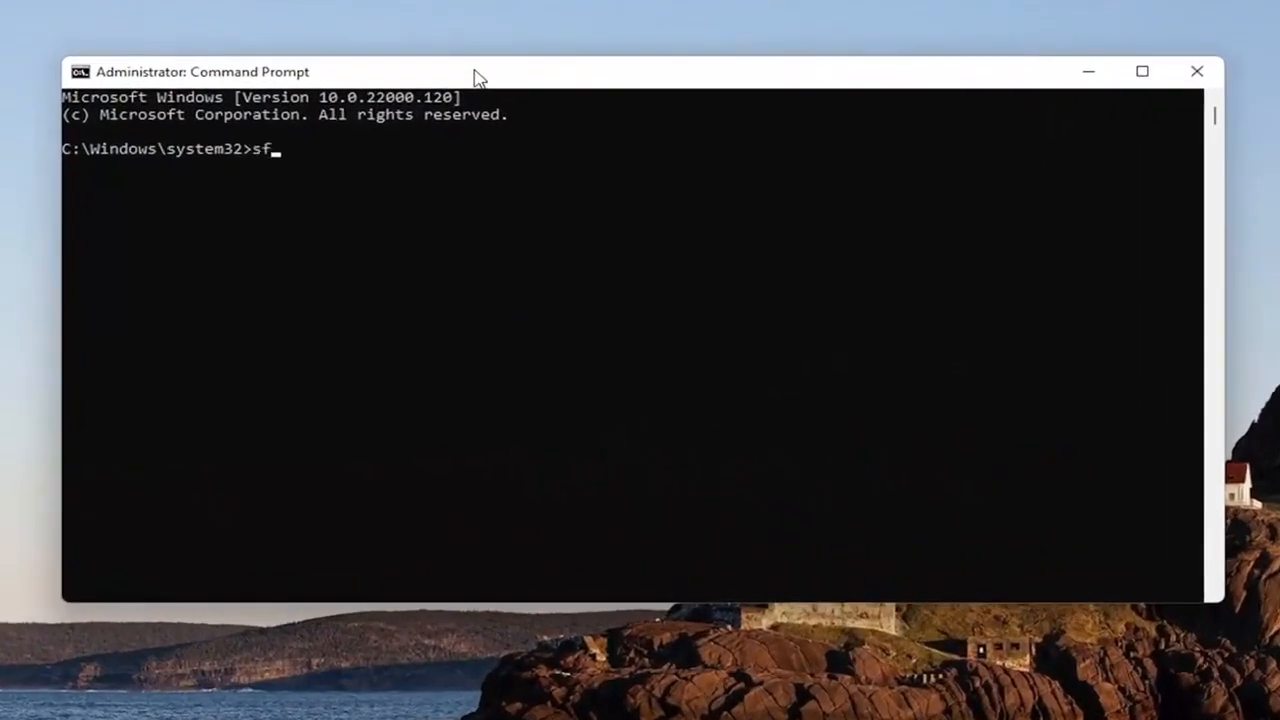
pyautogui.write('c')
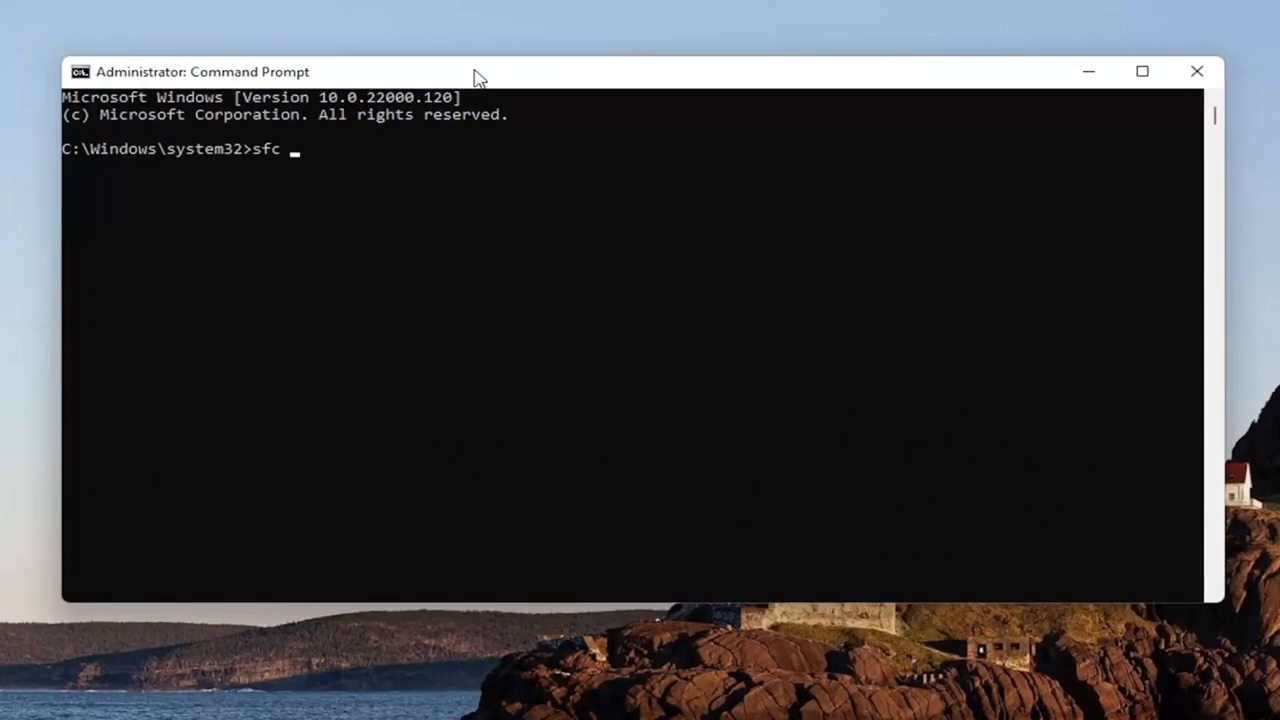
pyautogui.write('/scannow')
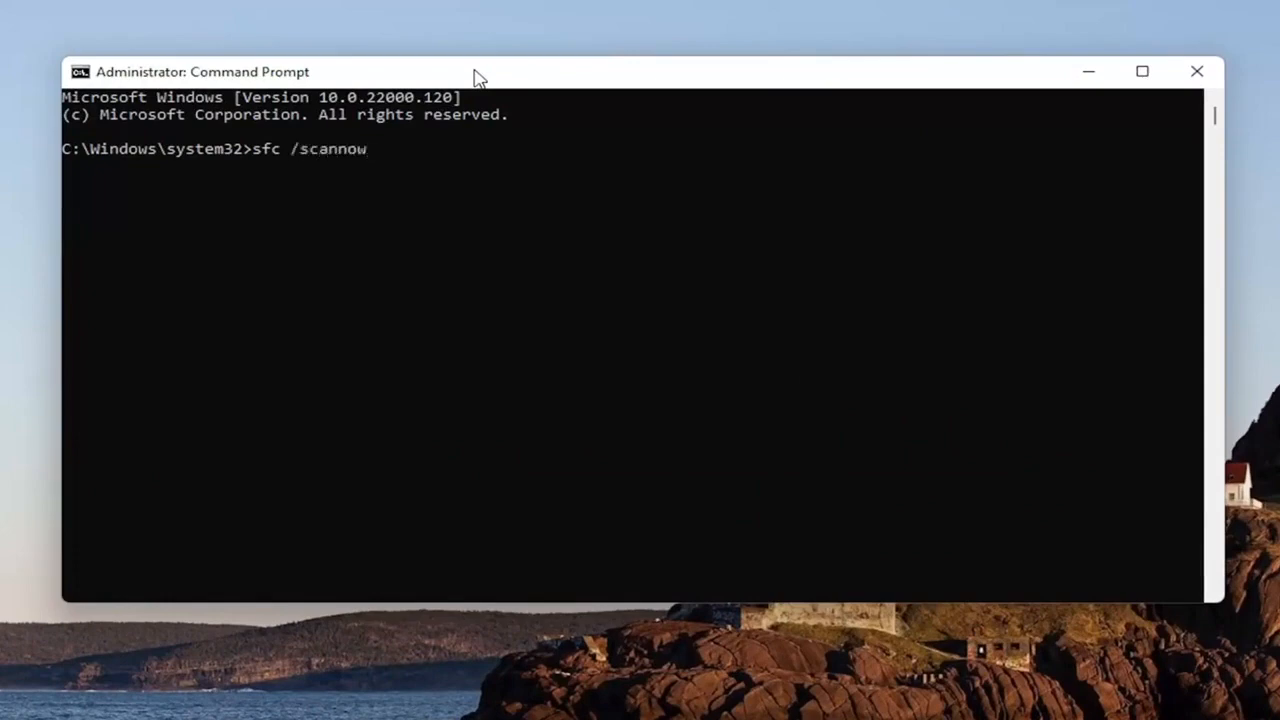
pyautogui.moveTo(293, 237)
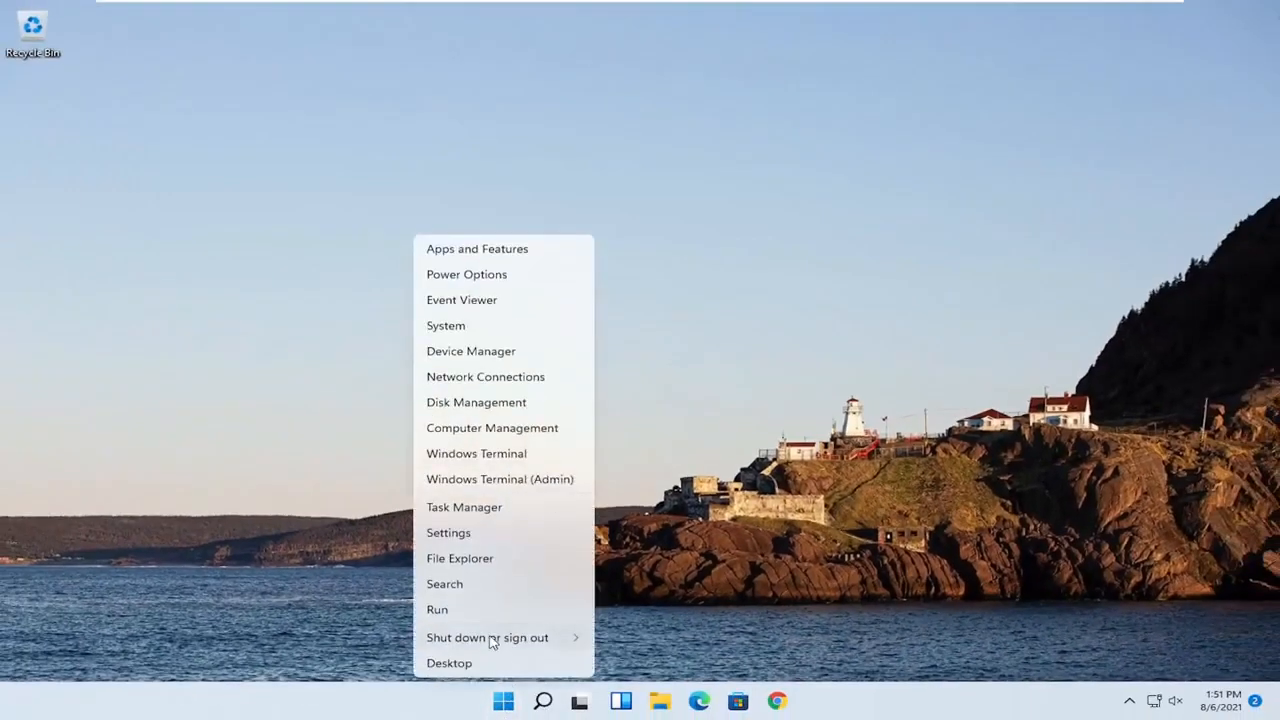
# Bring up the shut down and restart choices to restart the PC.
pyautogui.click(487, 637)
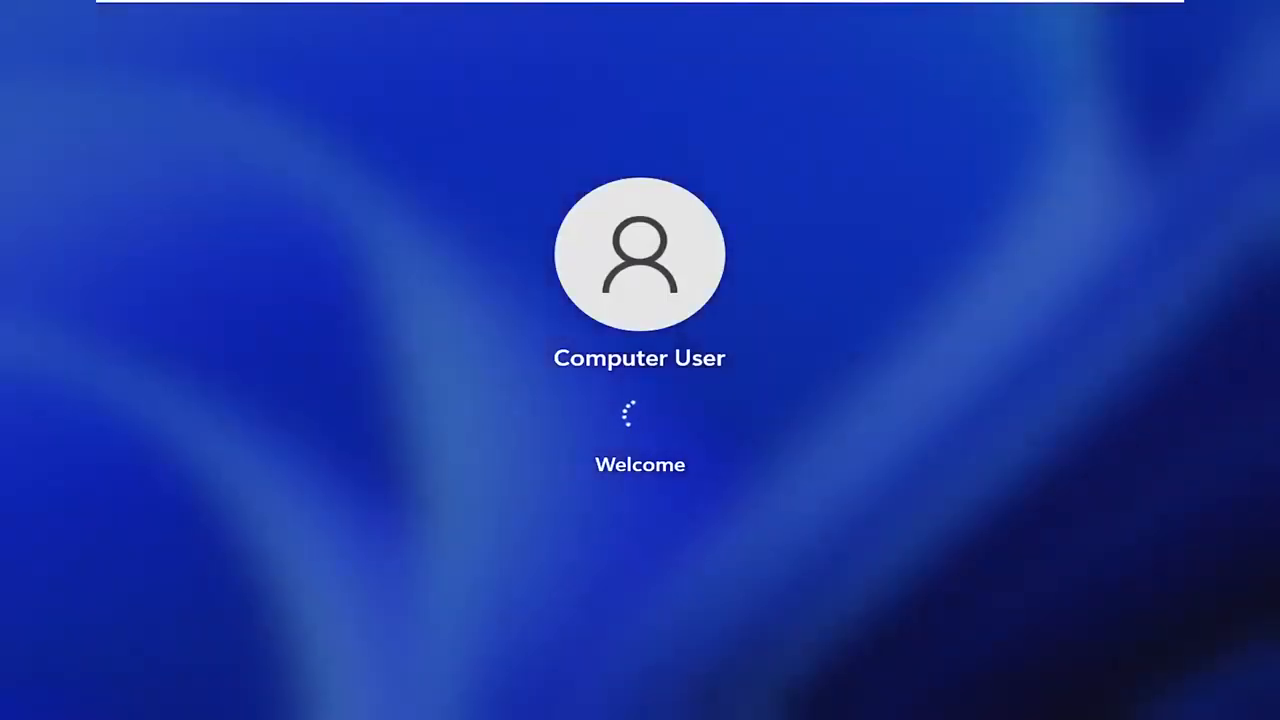